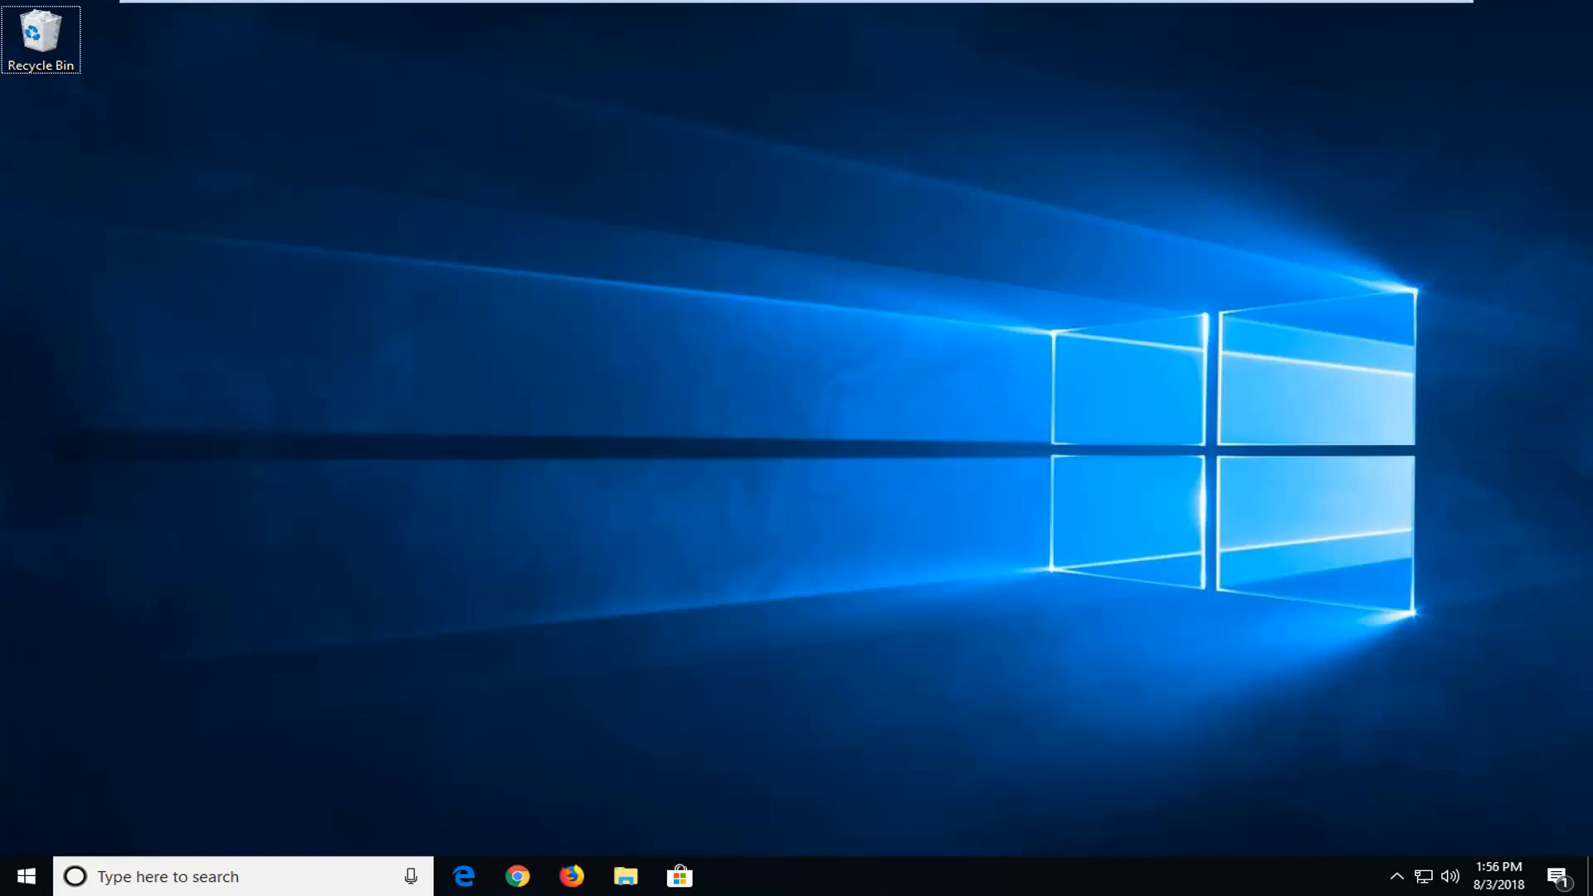
mouse_move(881, 531)
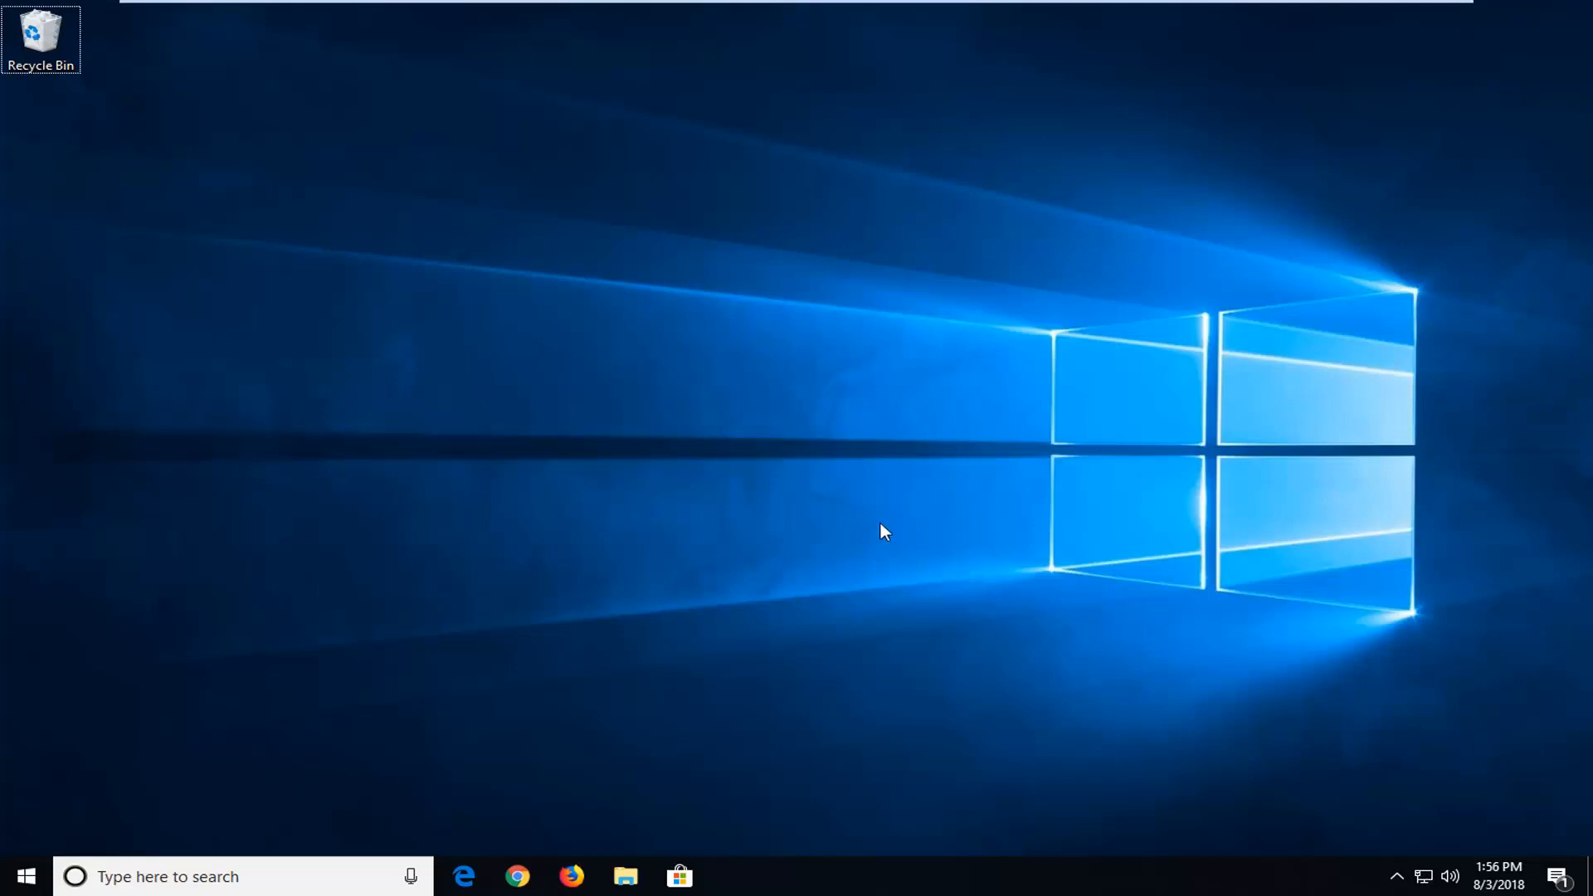
Step: Search the Start menu for 'serv' and launch the Services console
left_click(25, 876)
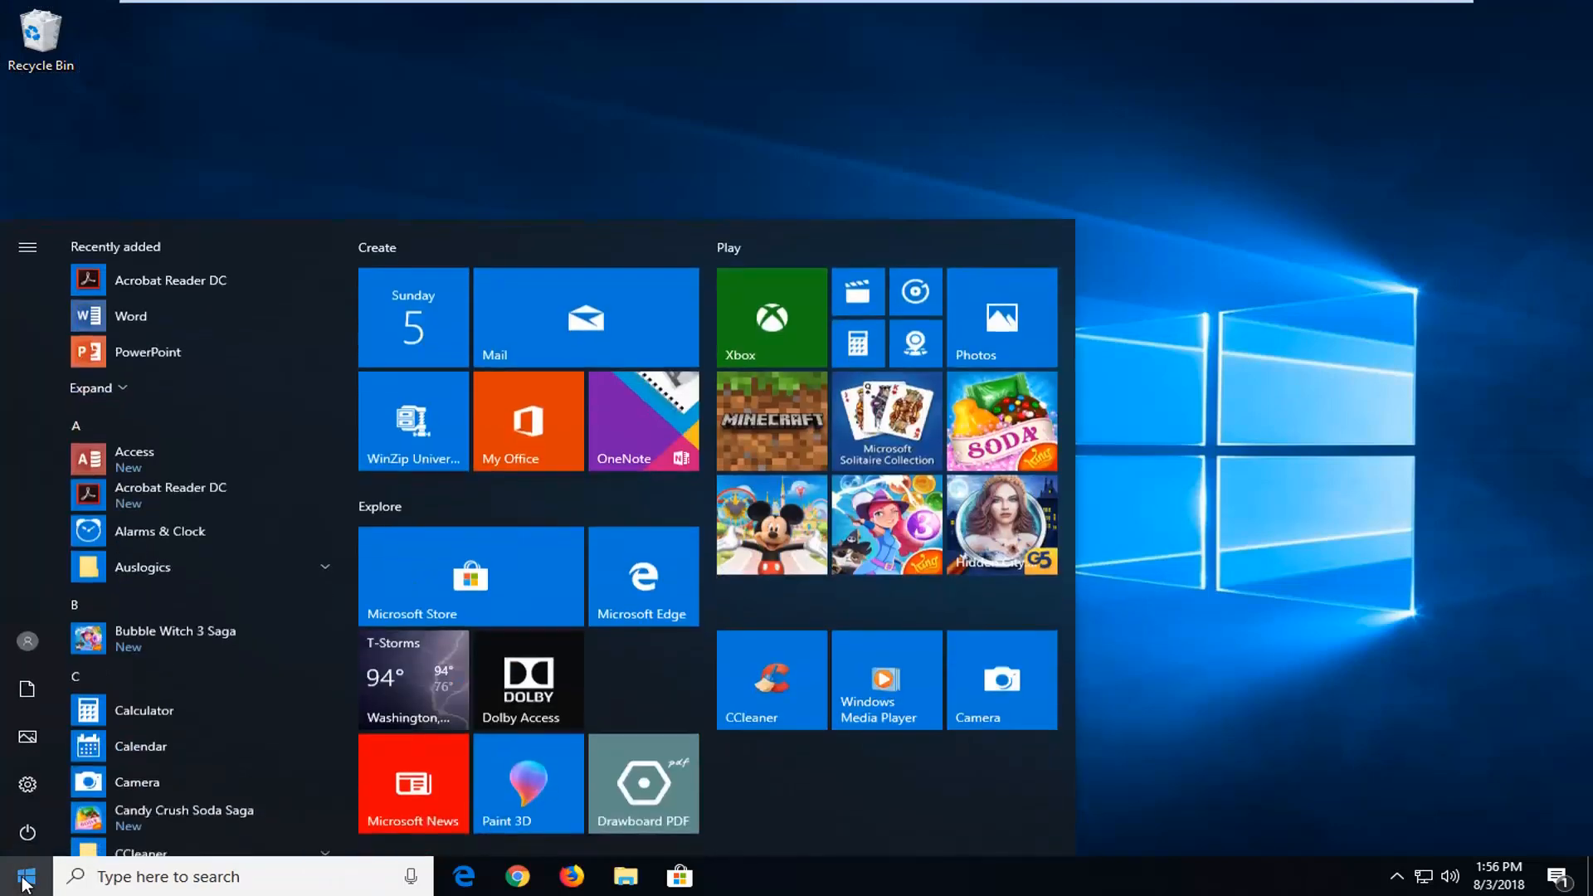
type("services")
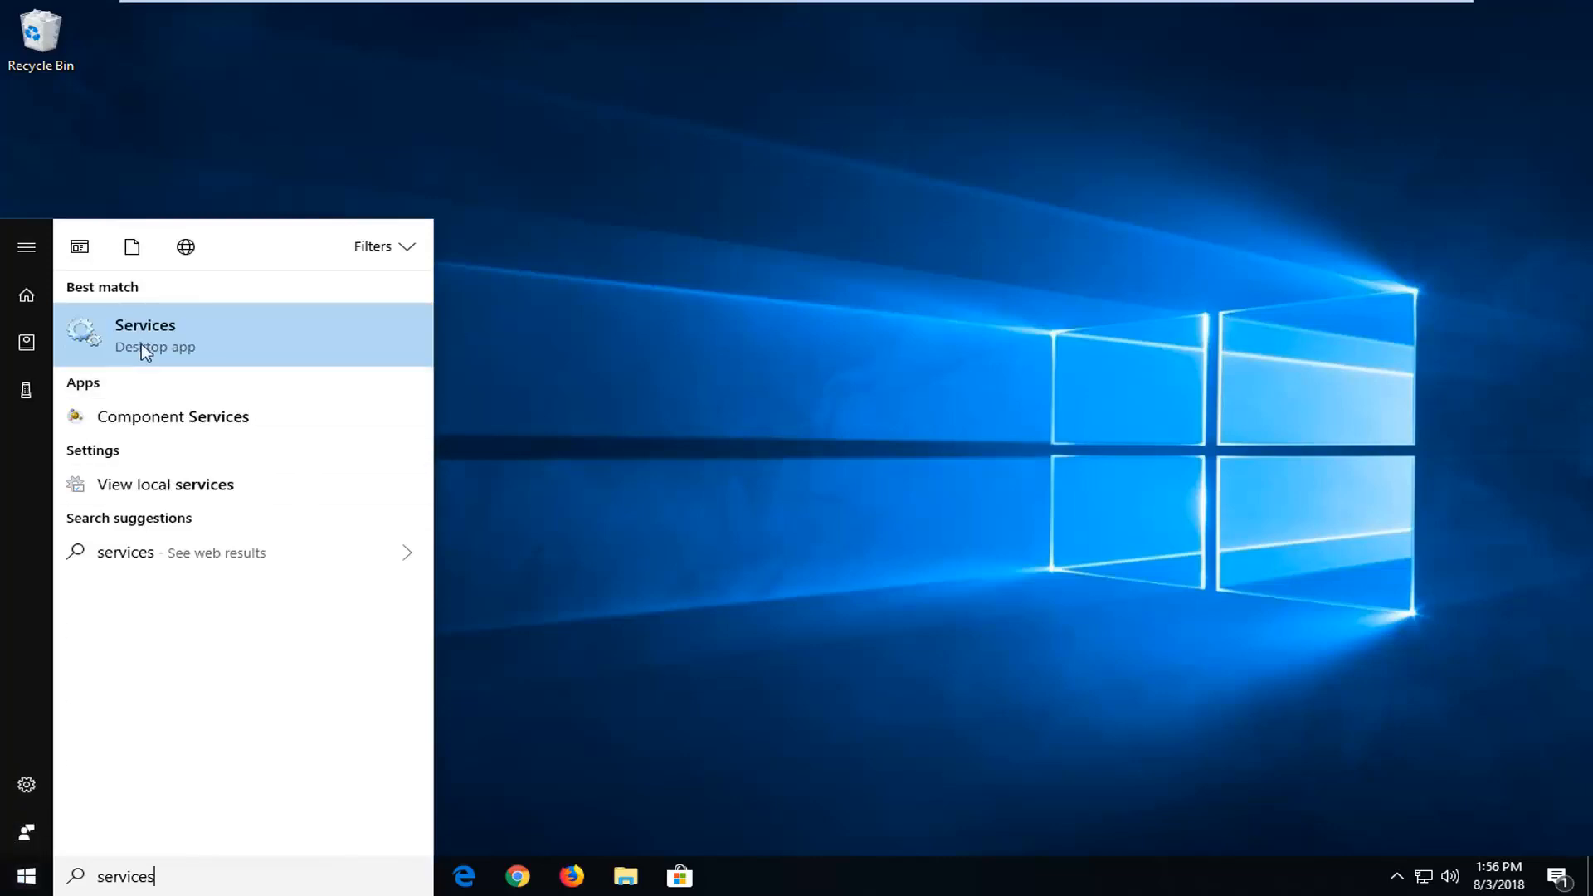
left_click(144, 335)
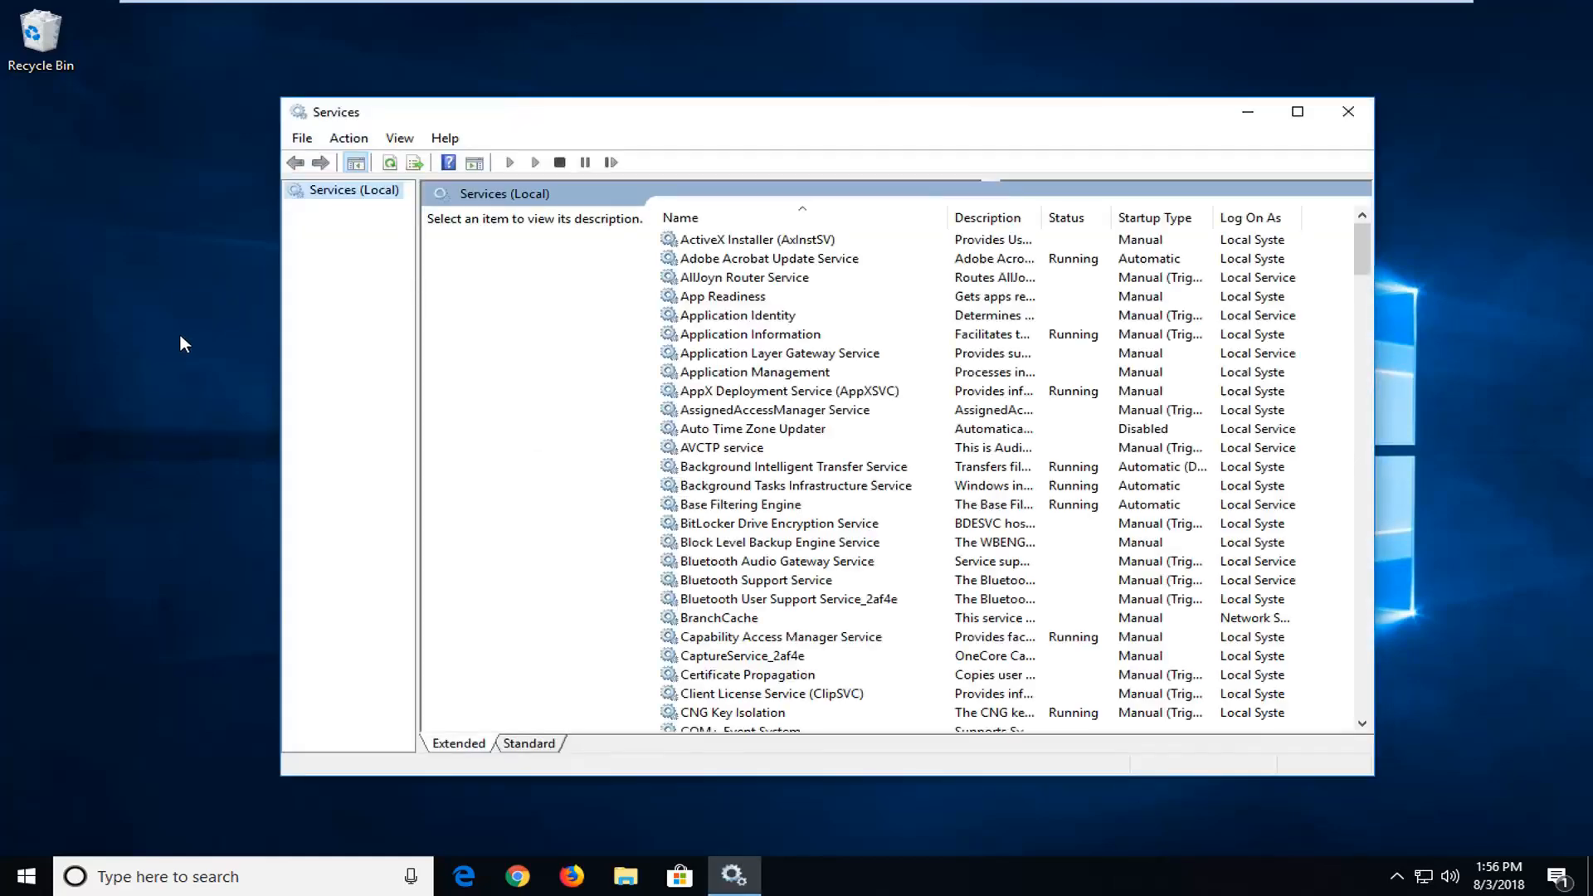
Step: Set Volume Shadow Copy's startup type to Automatic, start the service, and apply
scroll("down", 3)
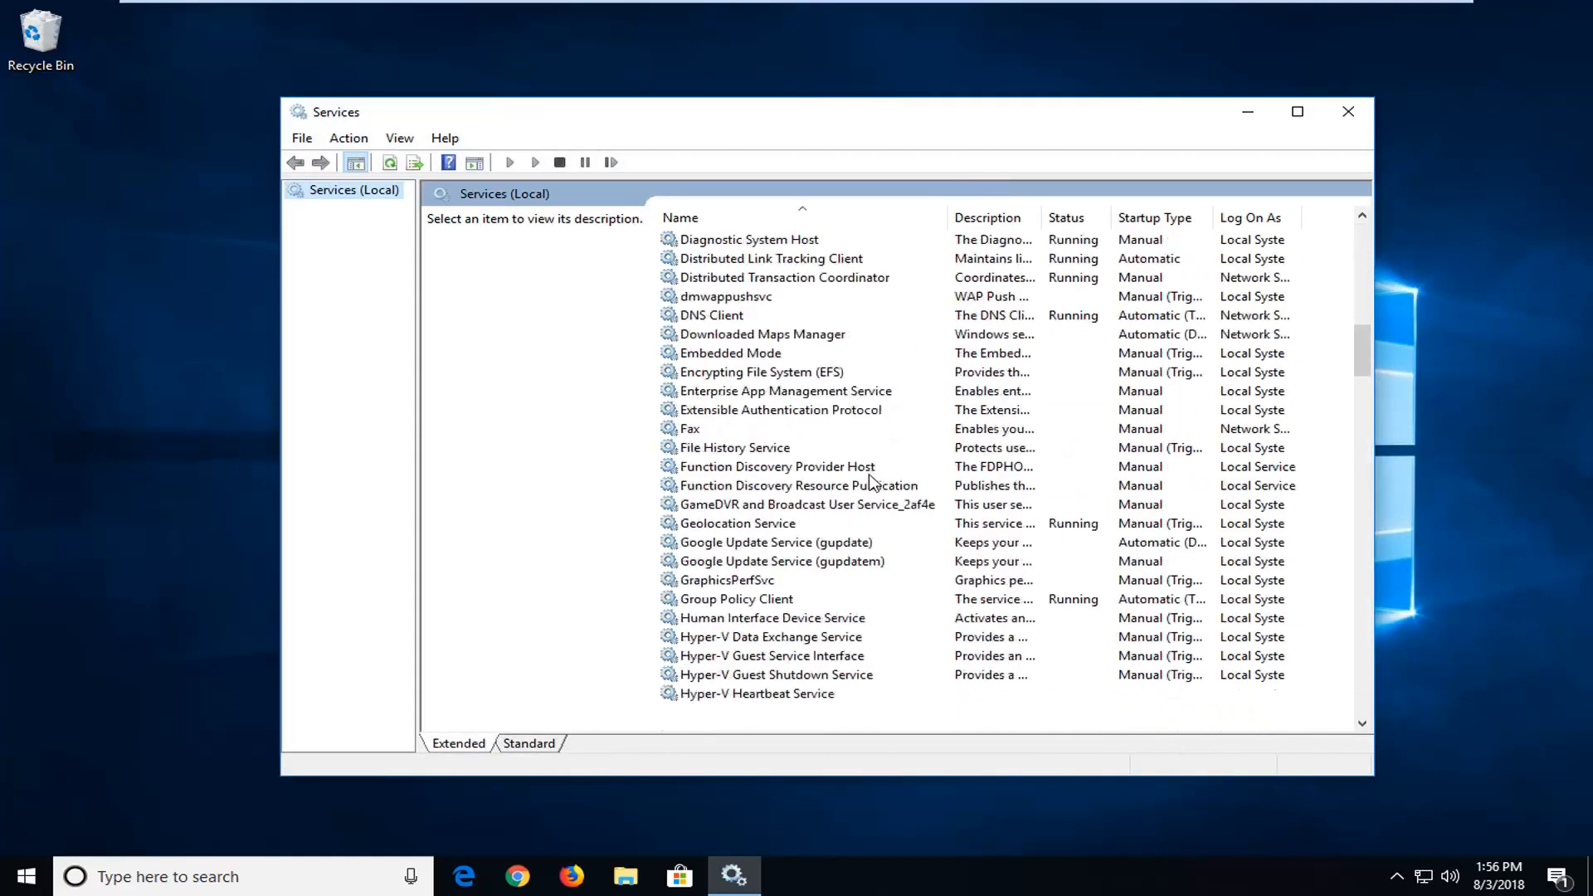
scroll("down", 3)
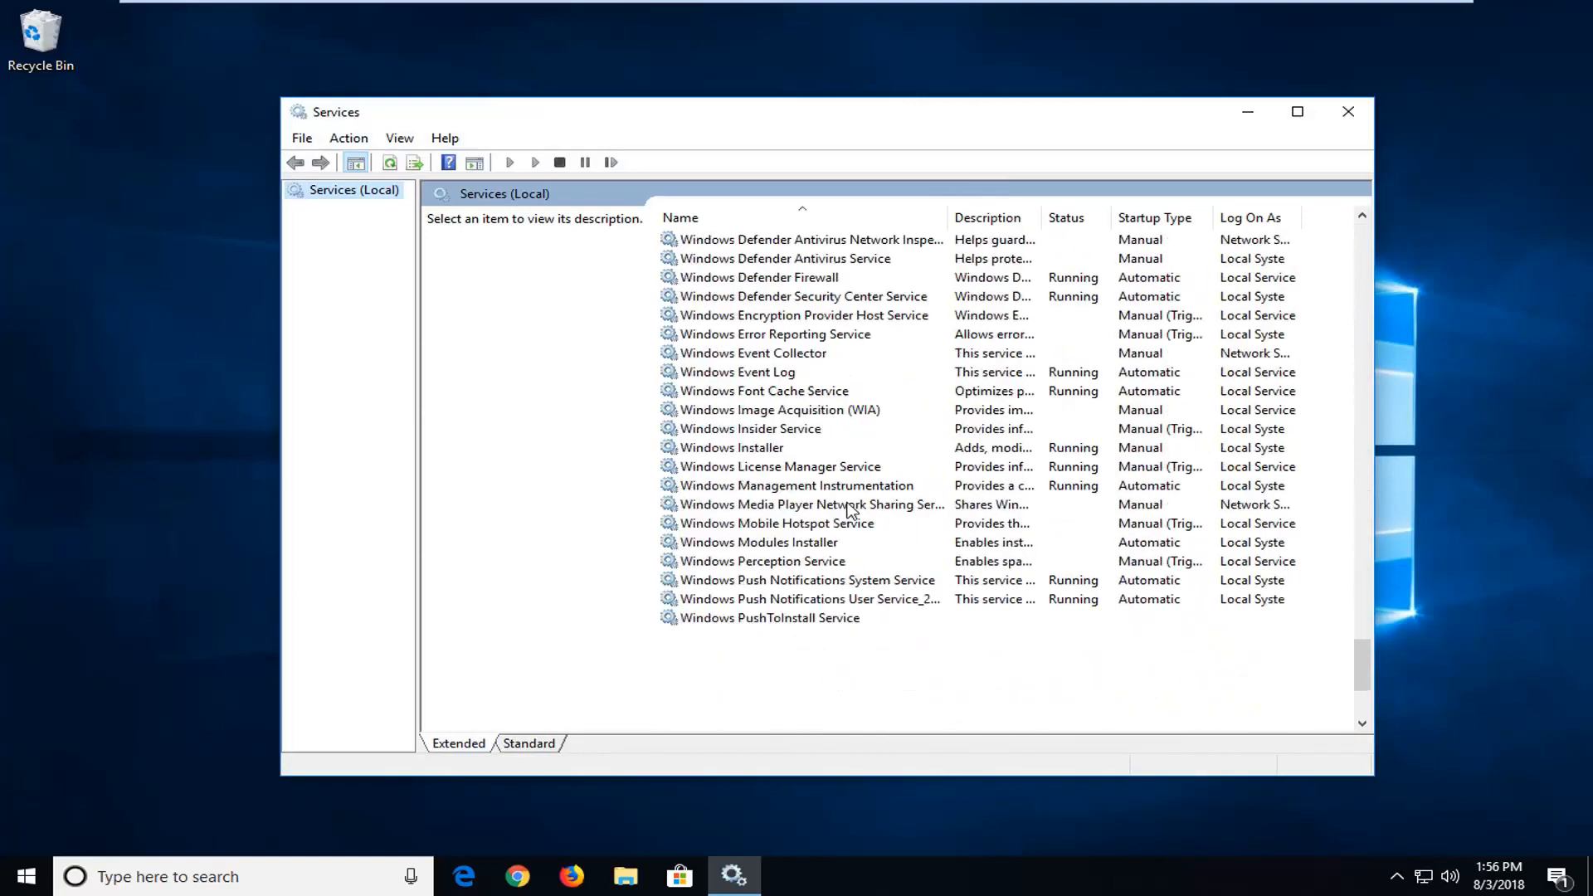
scroll("down", 3)
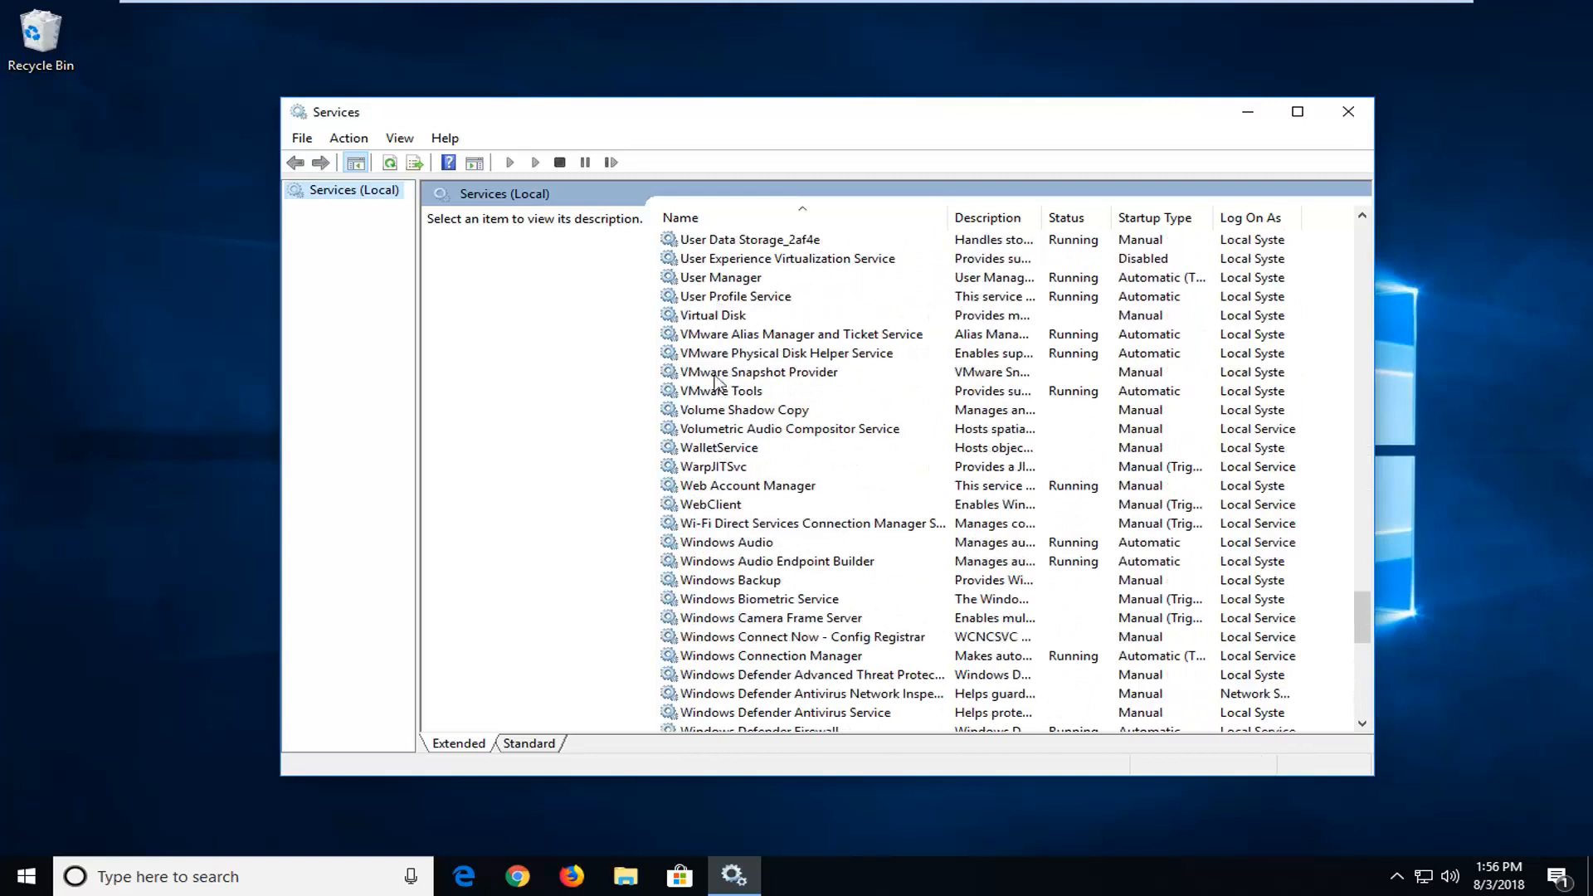
double_click(743, 409)
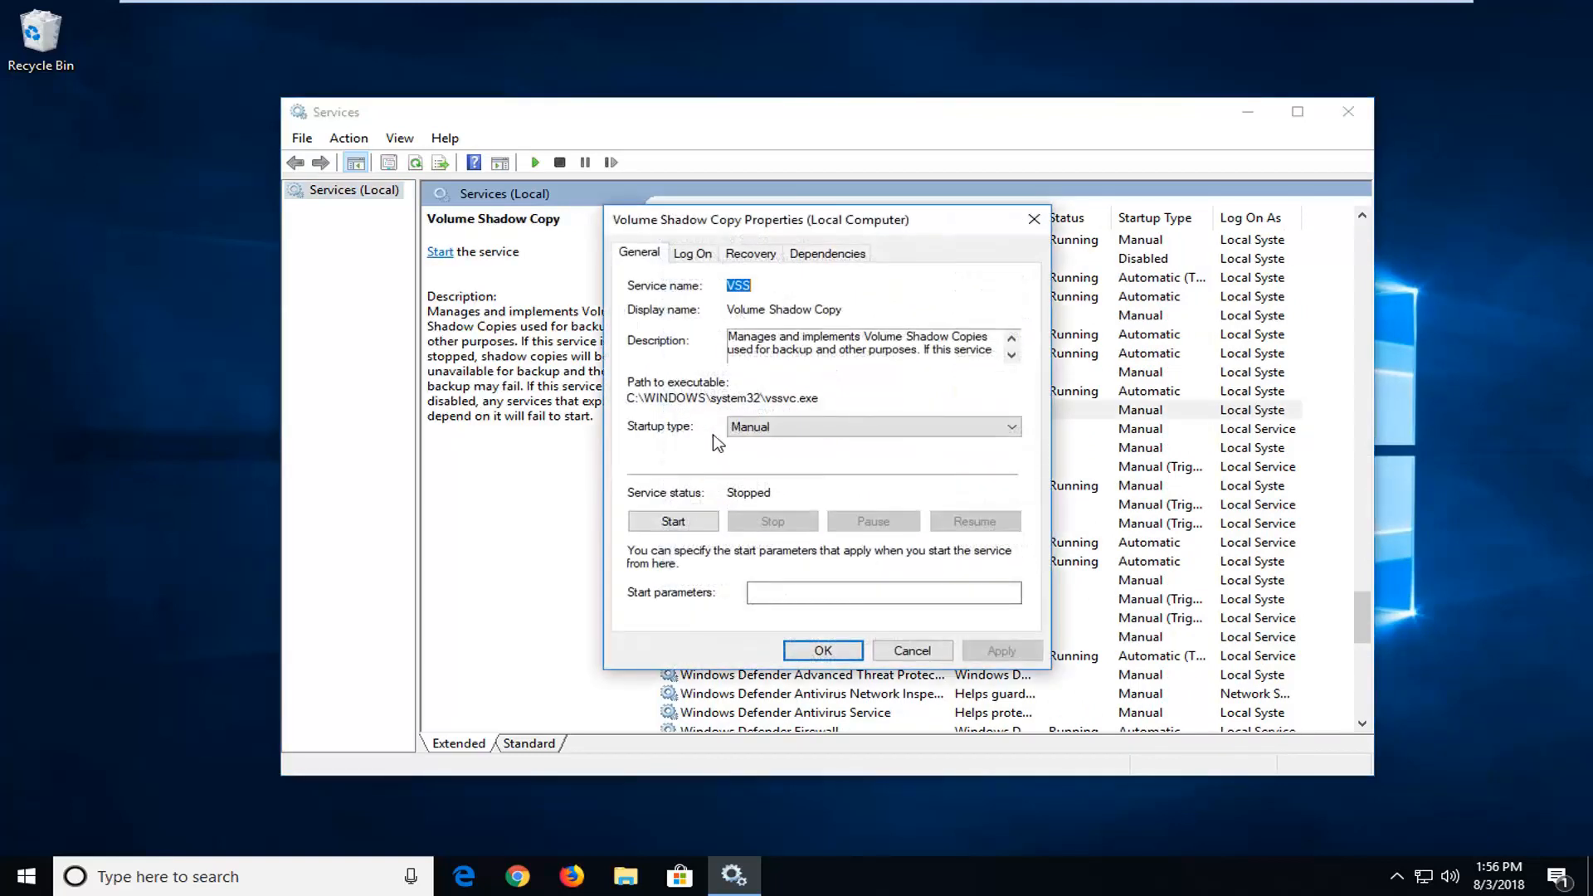
left_click(871, 427)
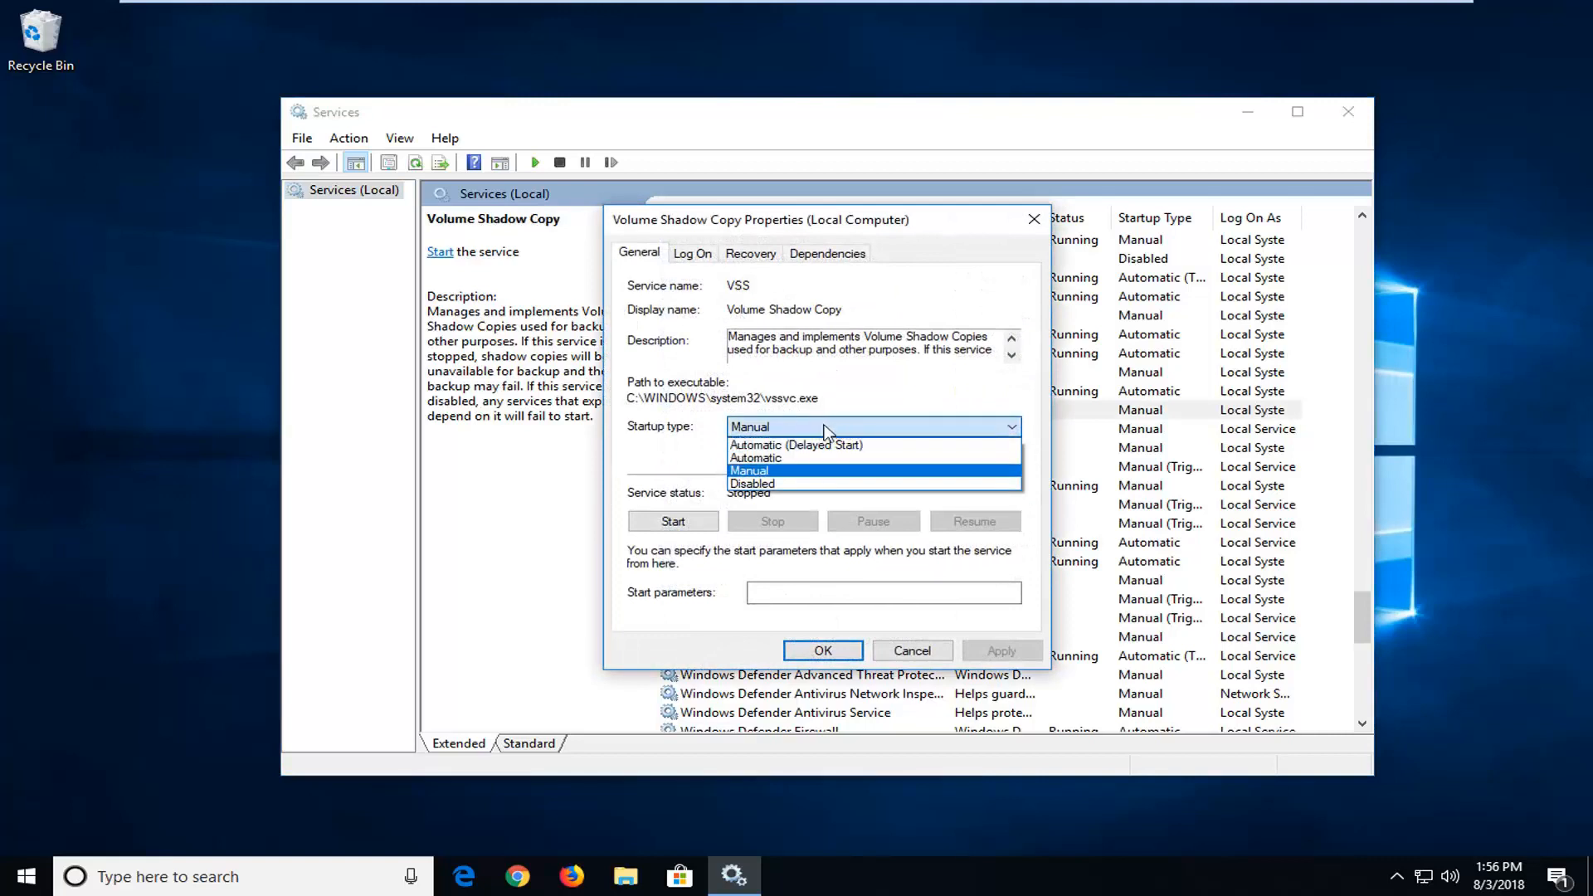
left_click(756, 458)
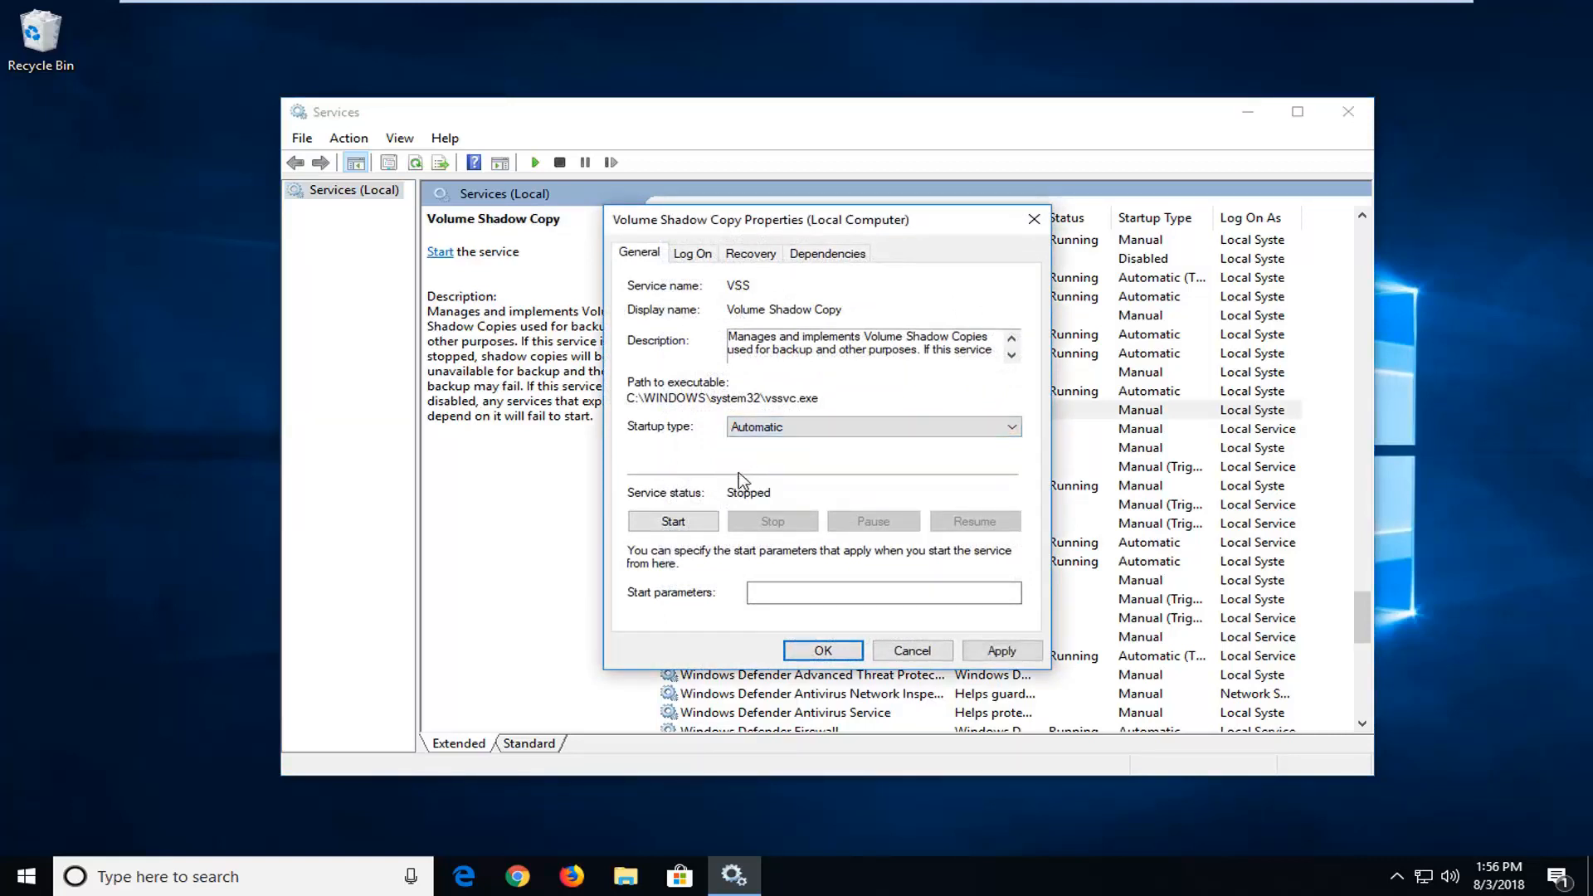
left_click(672, 521)
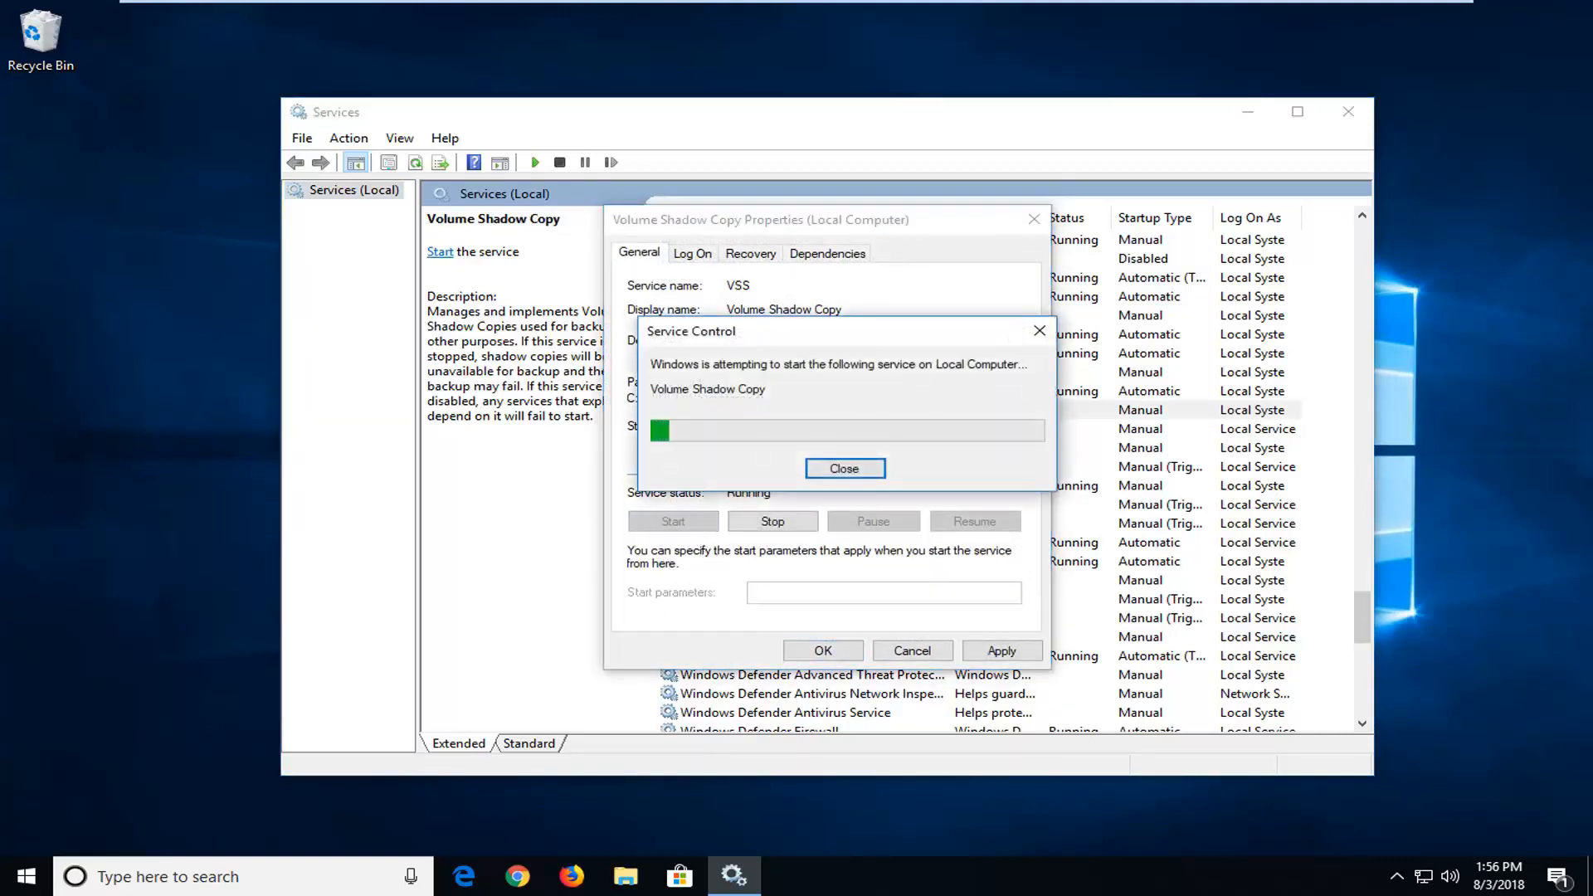
left_click(843, 467)
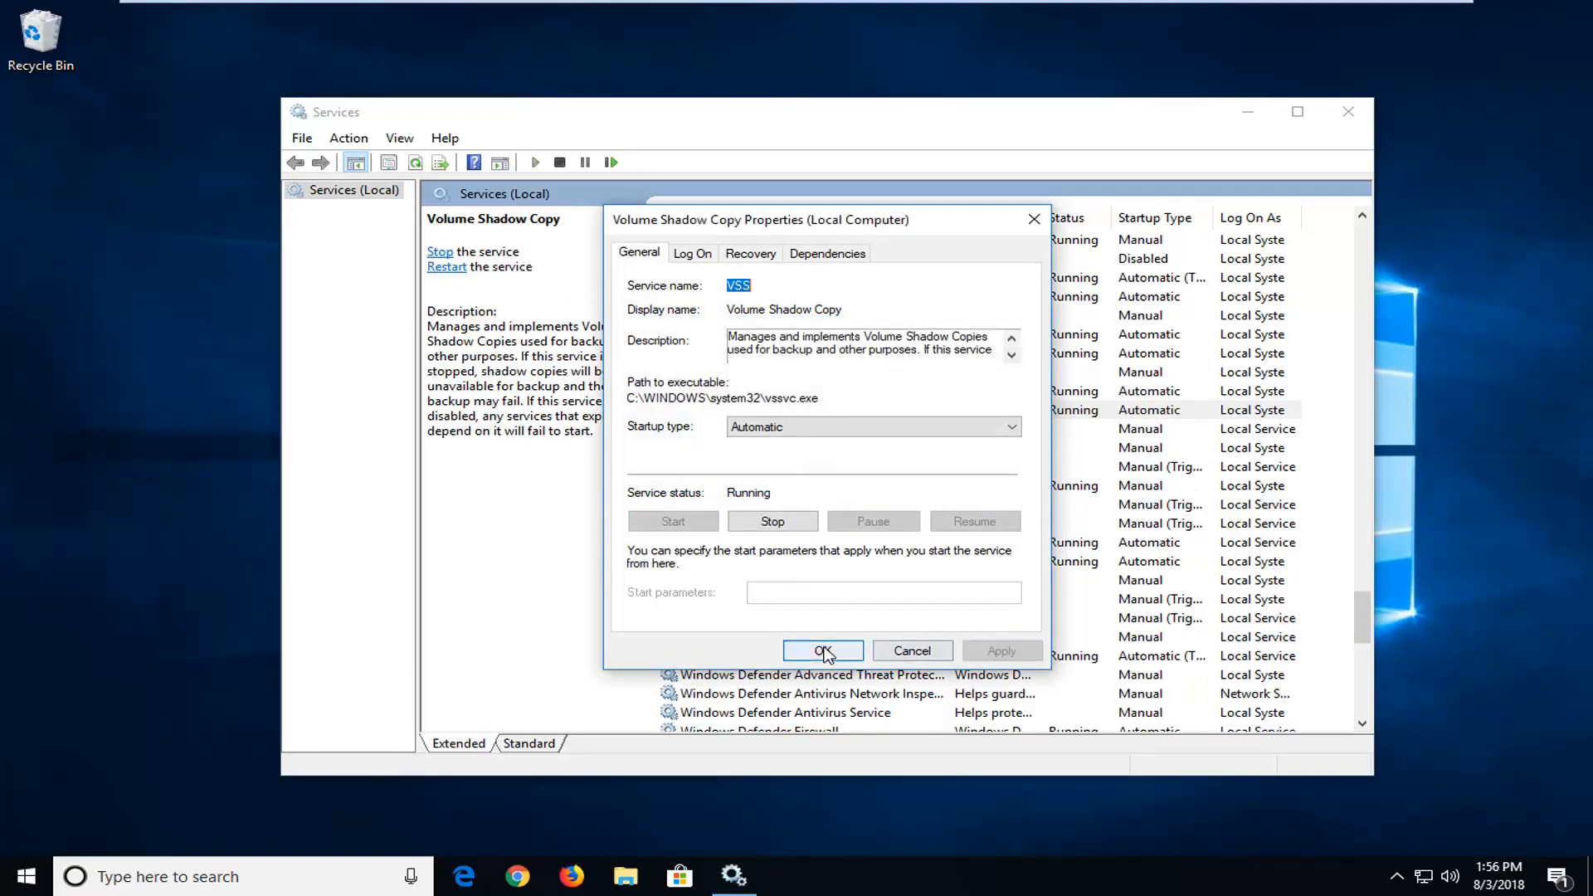
Step: Set Microsoft Software Shadow Copy Provider to Automatic startup, start it, and confirm
left_click(823, 651)
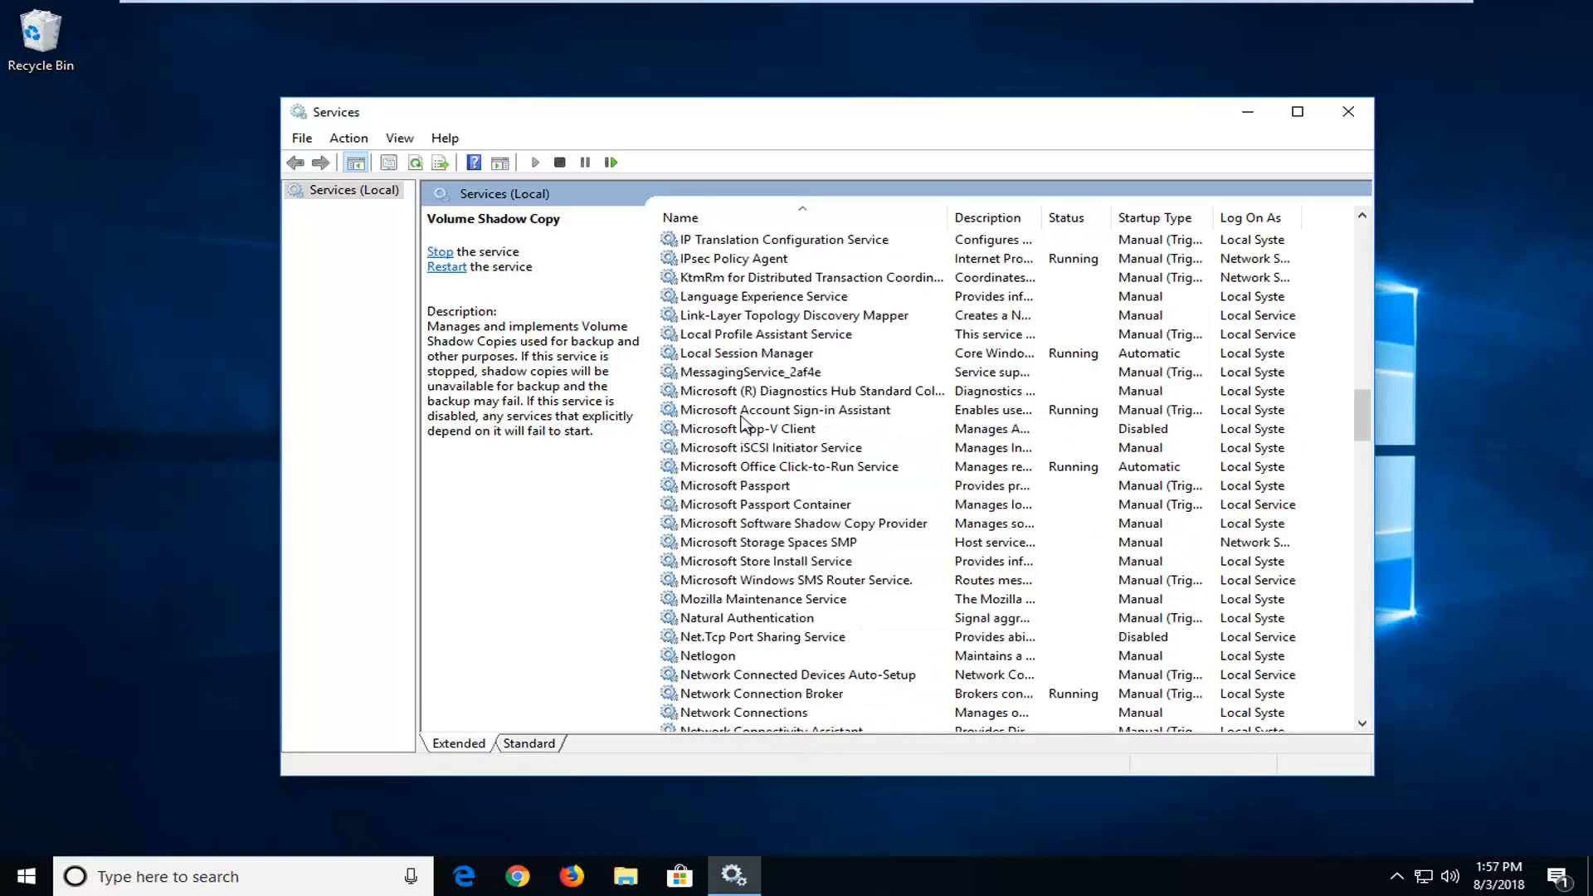
left_click(803, 467)
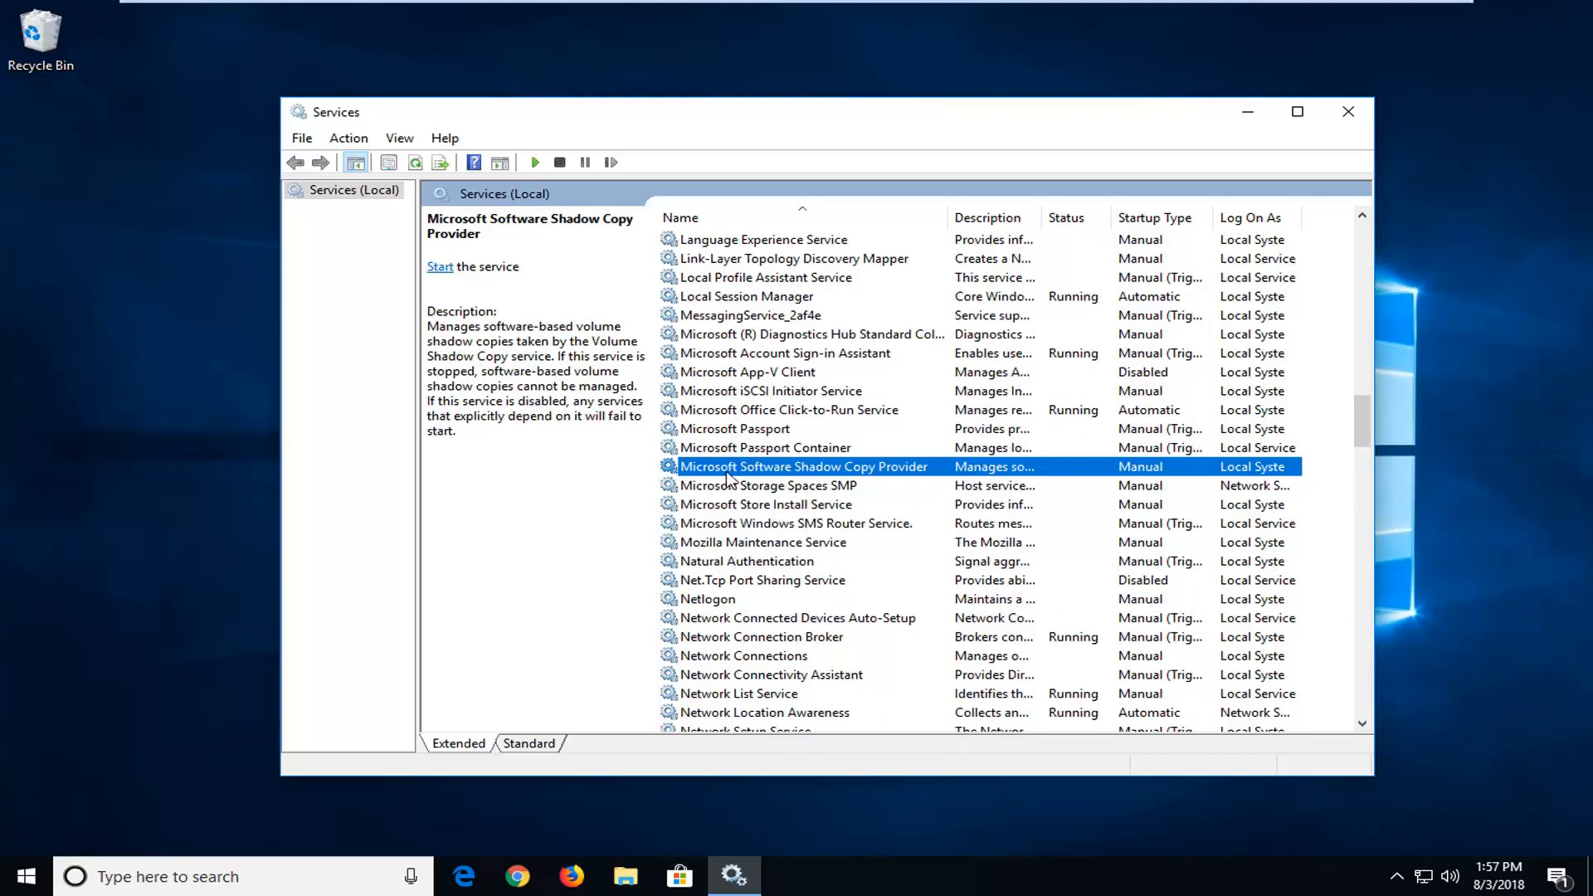
mouse_move(854, 478)
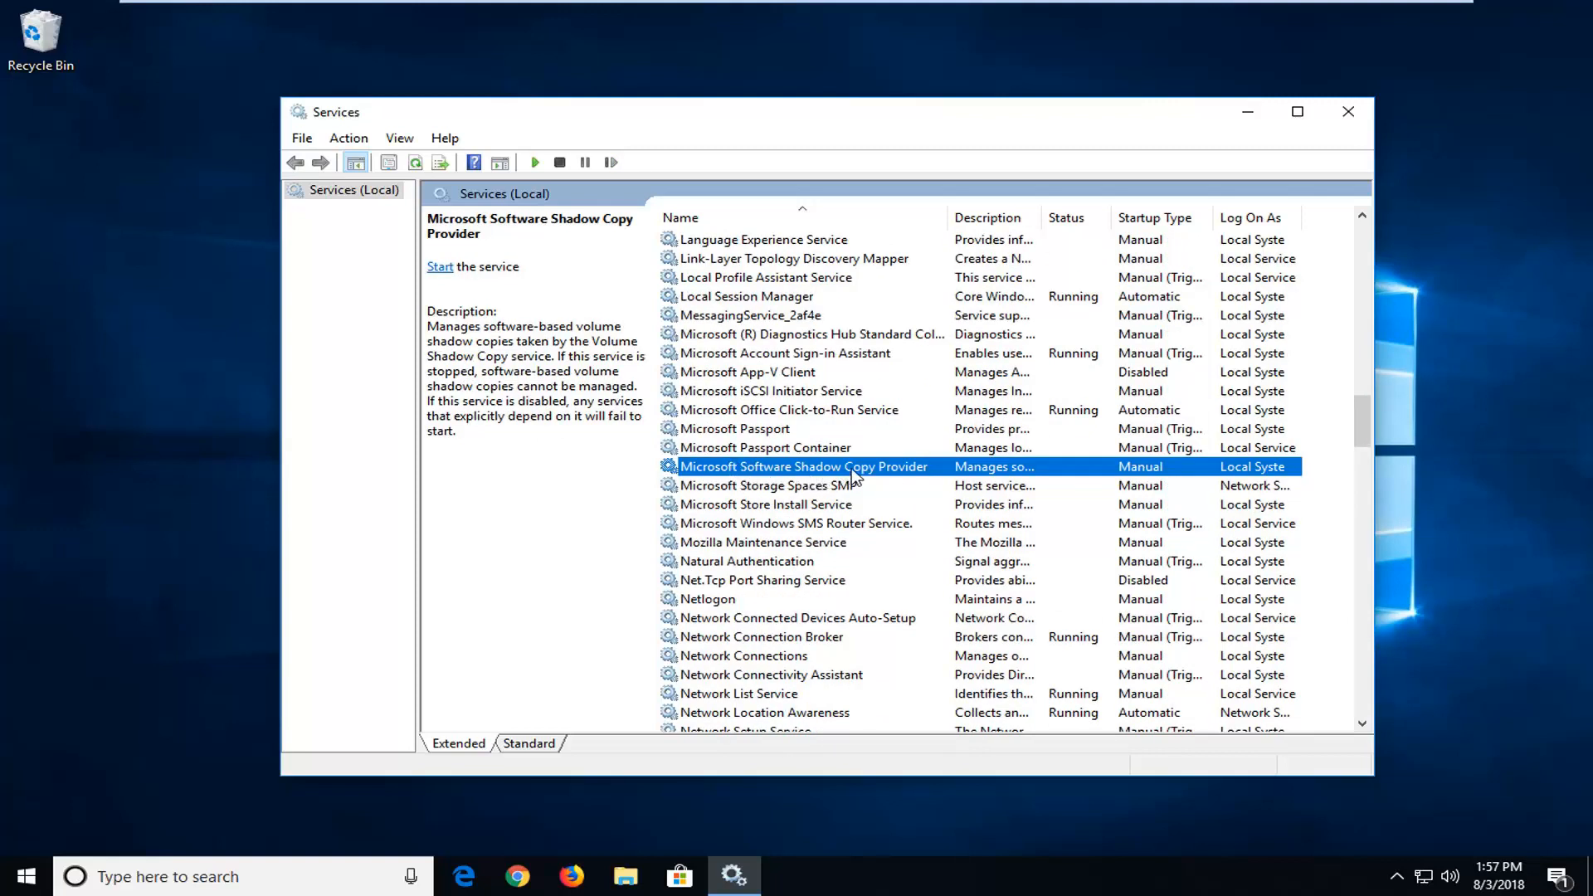
double_click(803, 466)
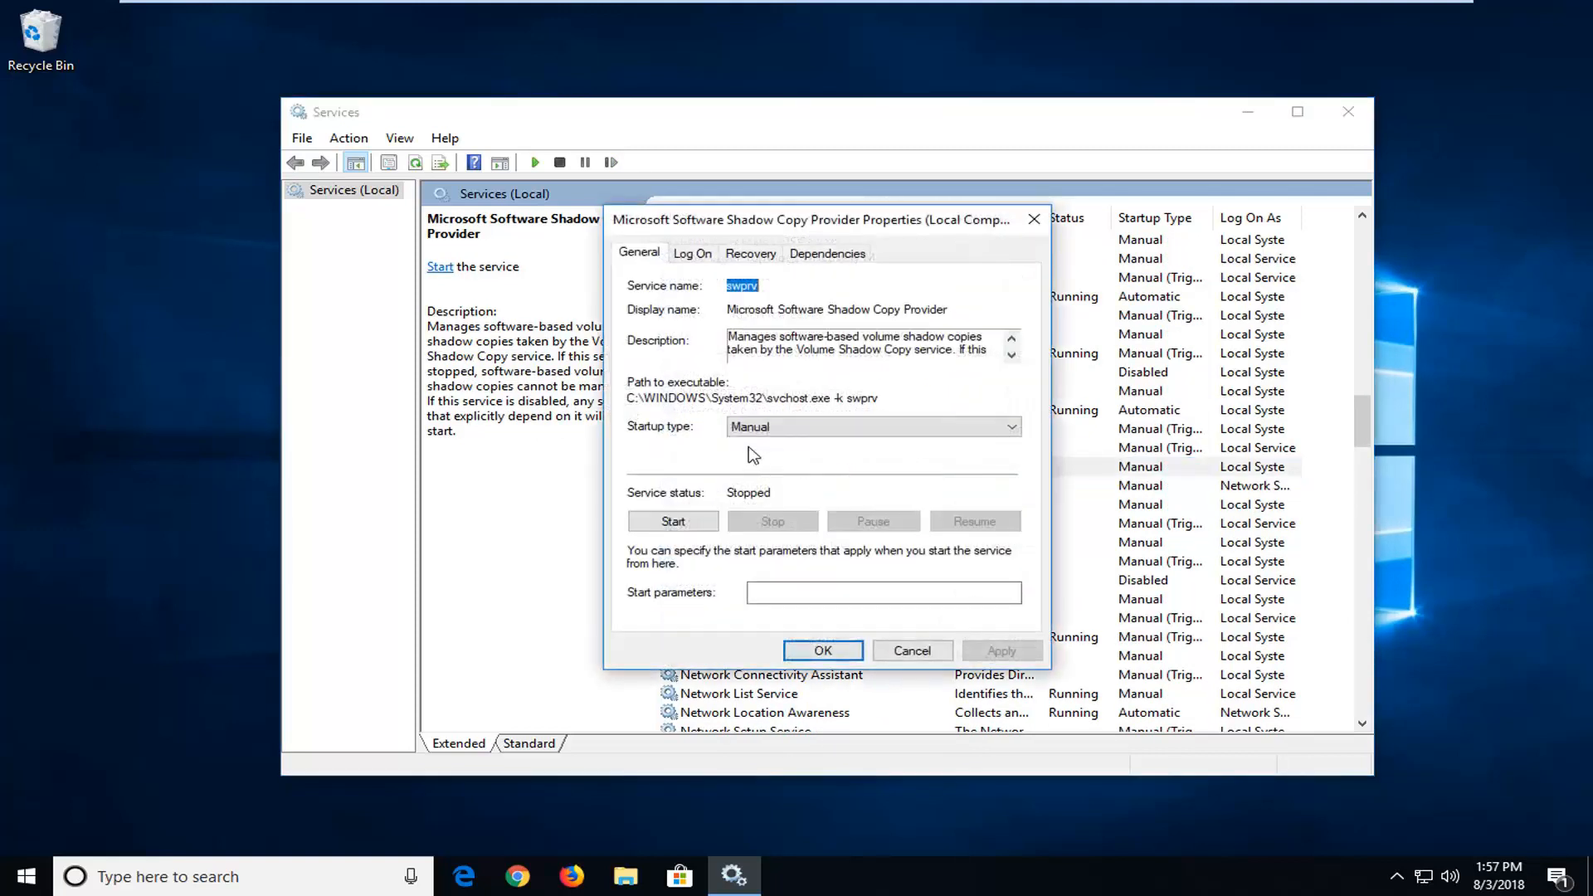
left_click(872, 426)
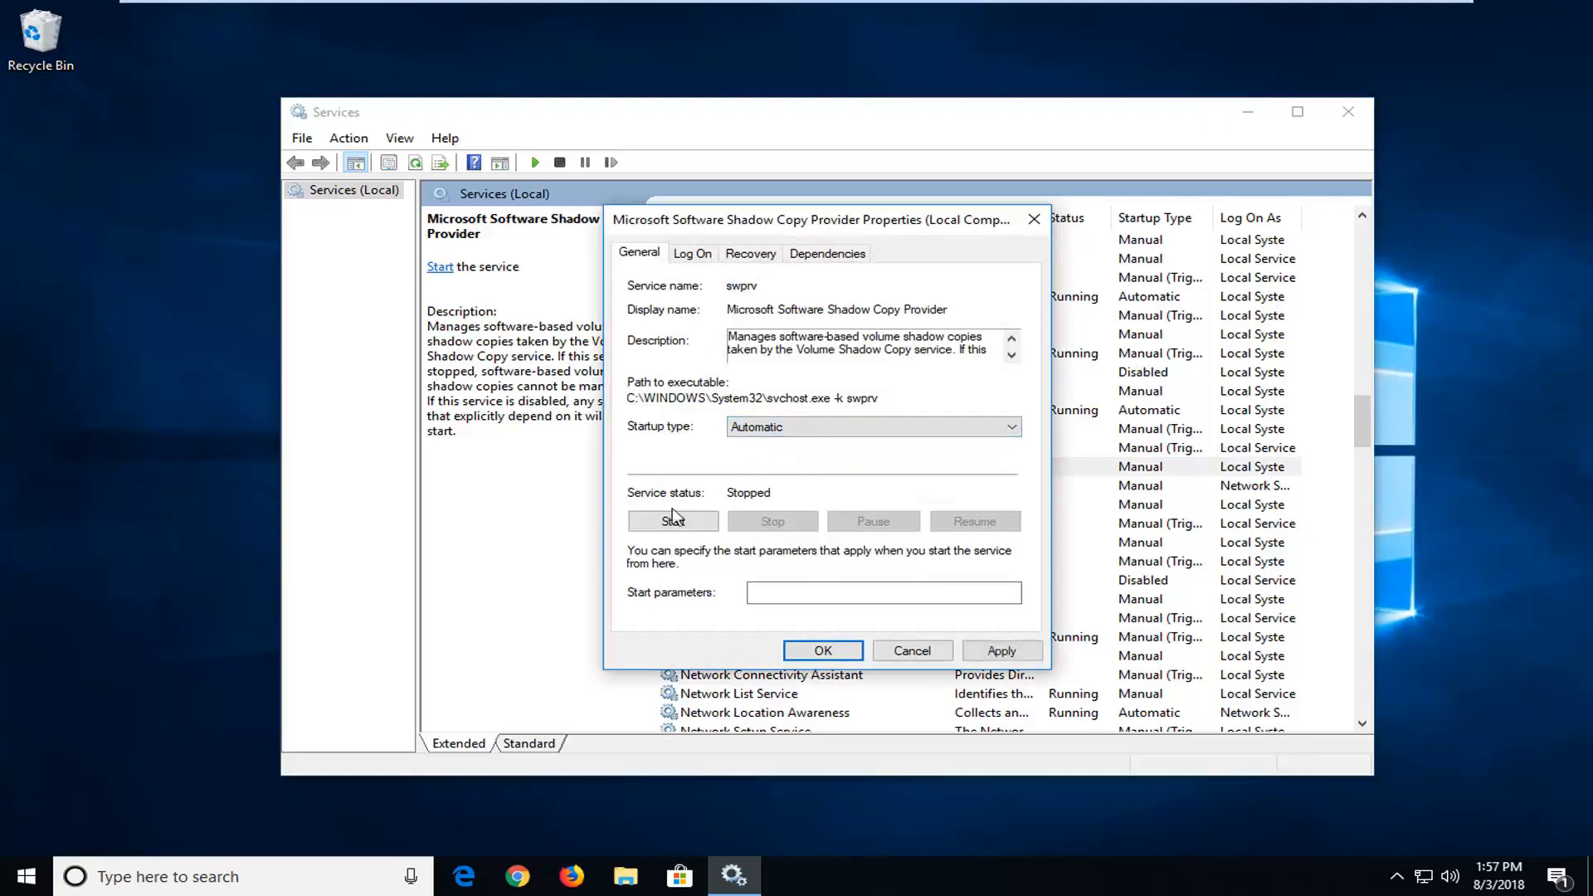
left_click(672, 521)
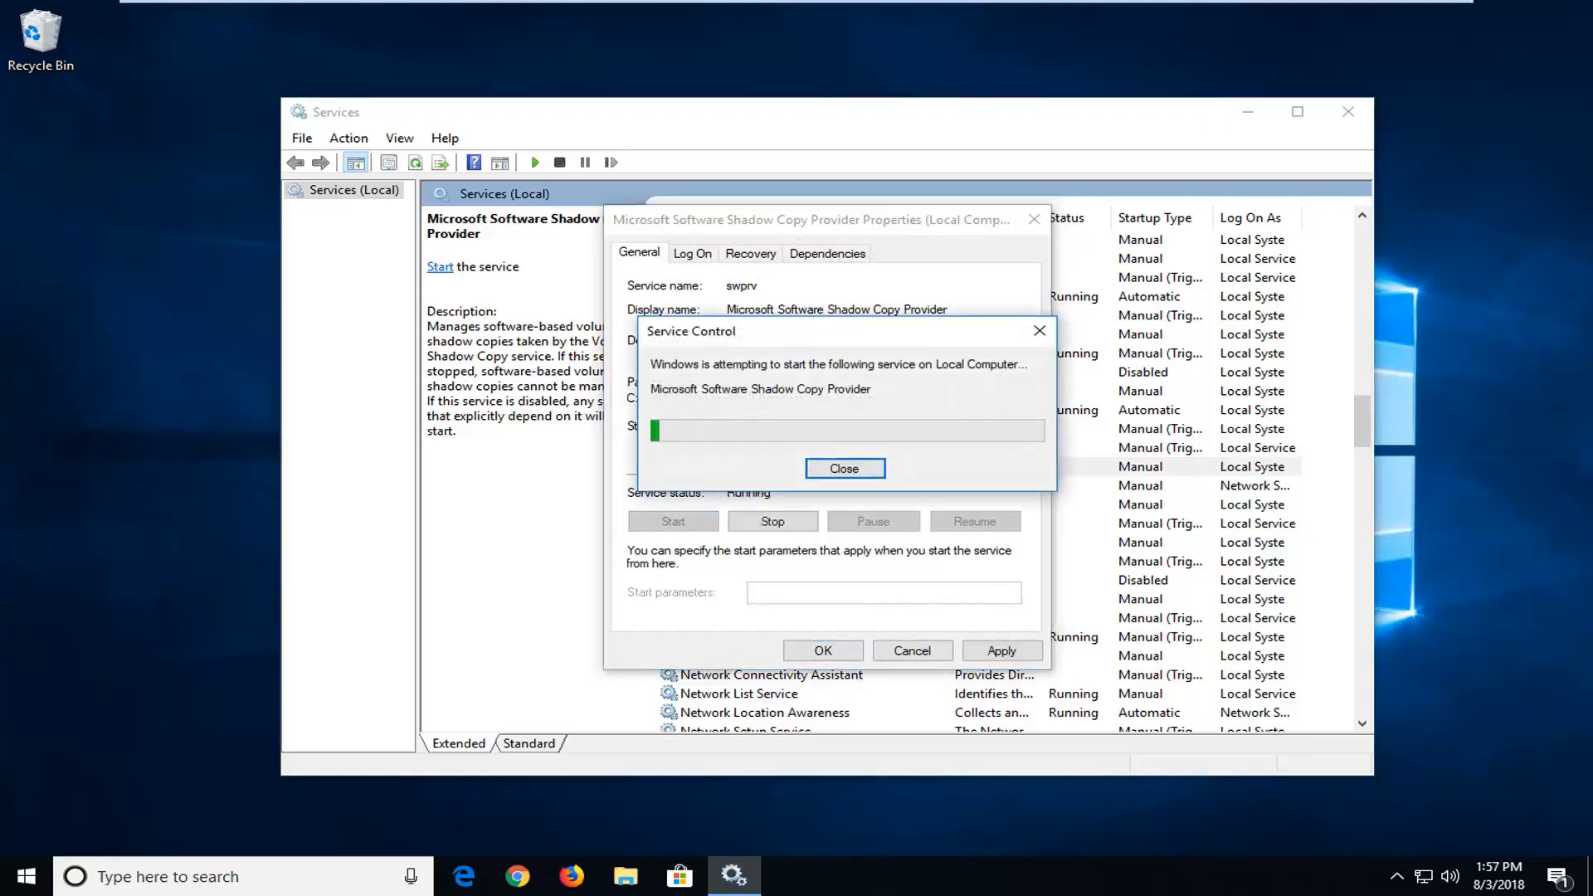
left_click(843, 468)
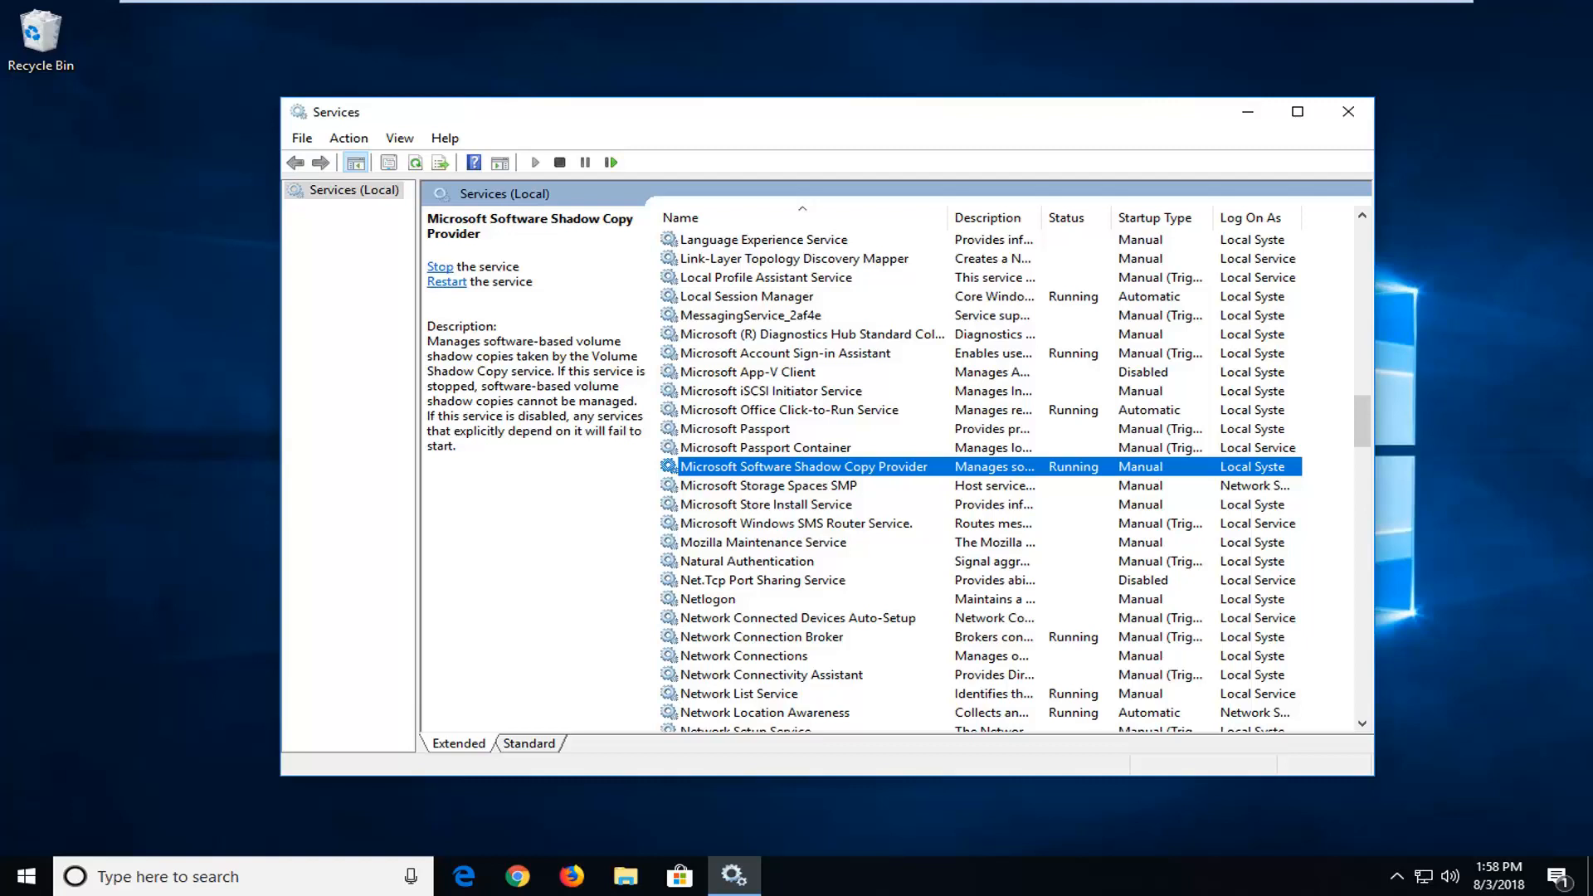
mouse_move(1314, 120)
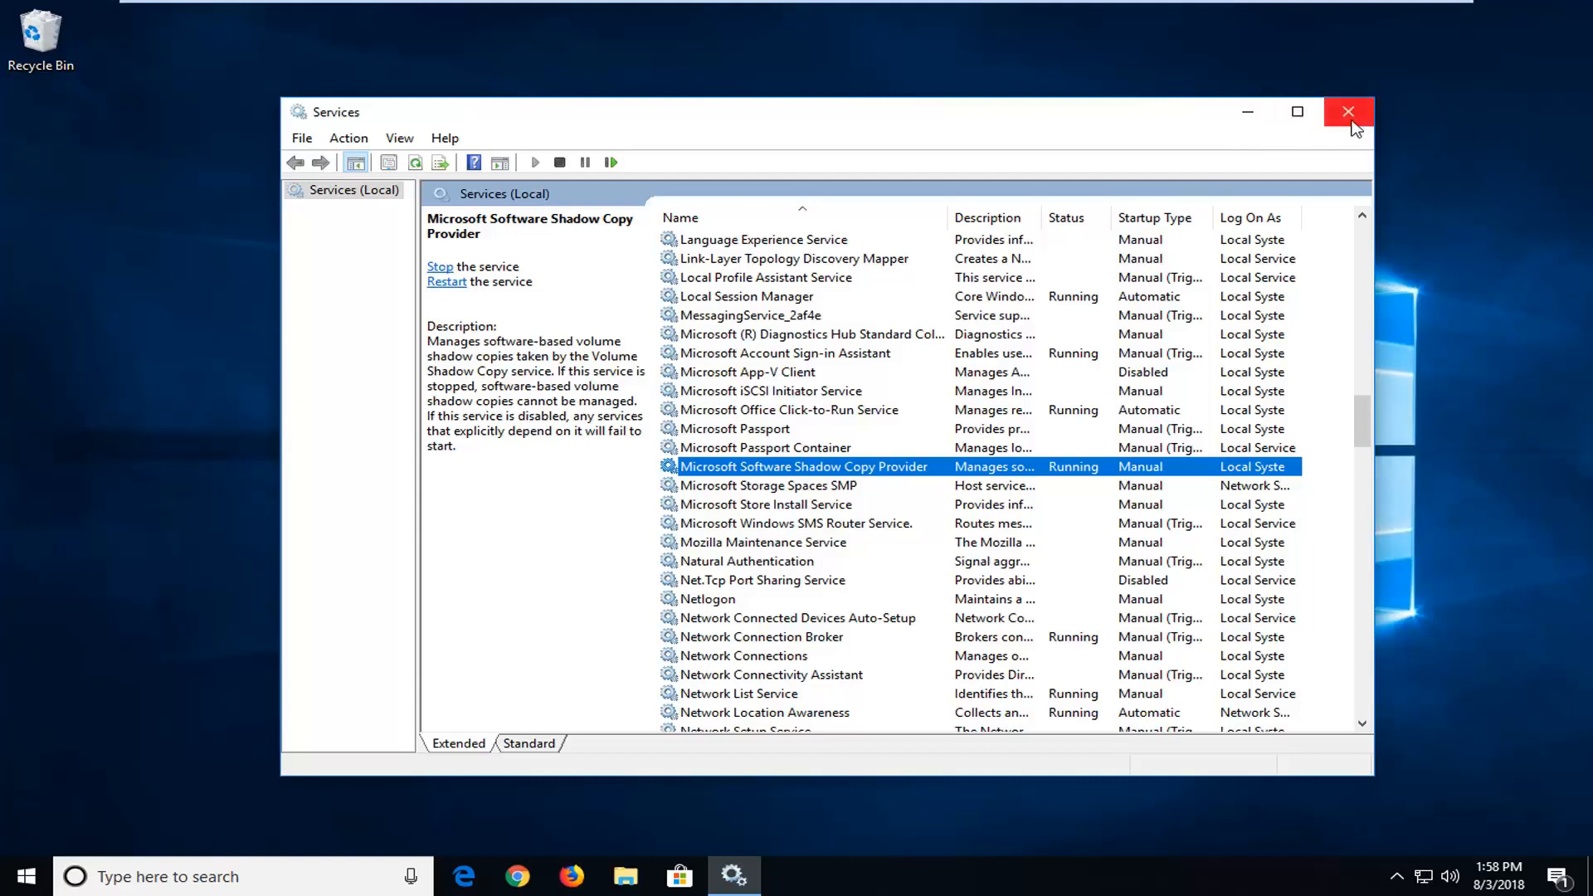
Step: Close the Services console, returning to the desktop
left_click(1349, 111)
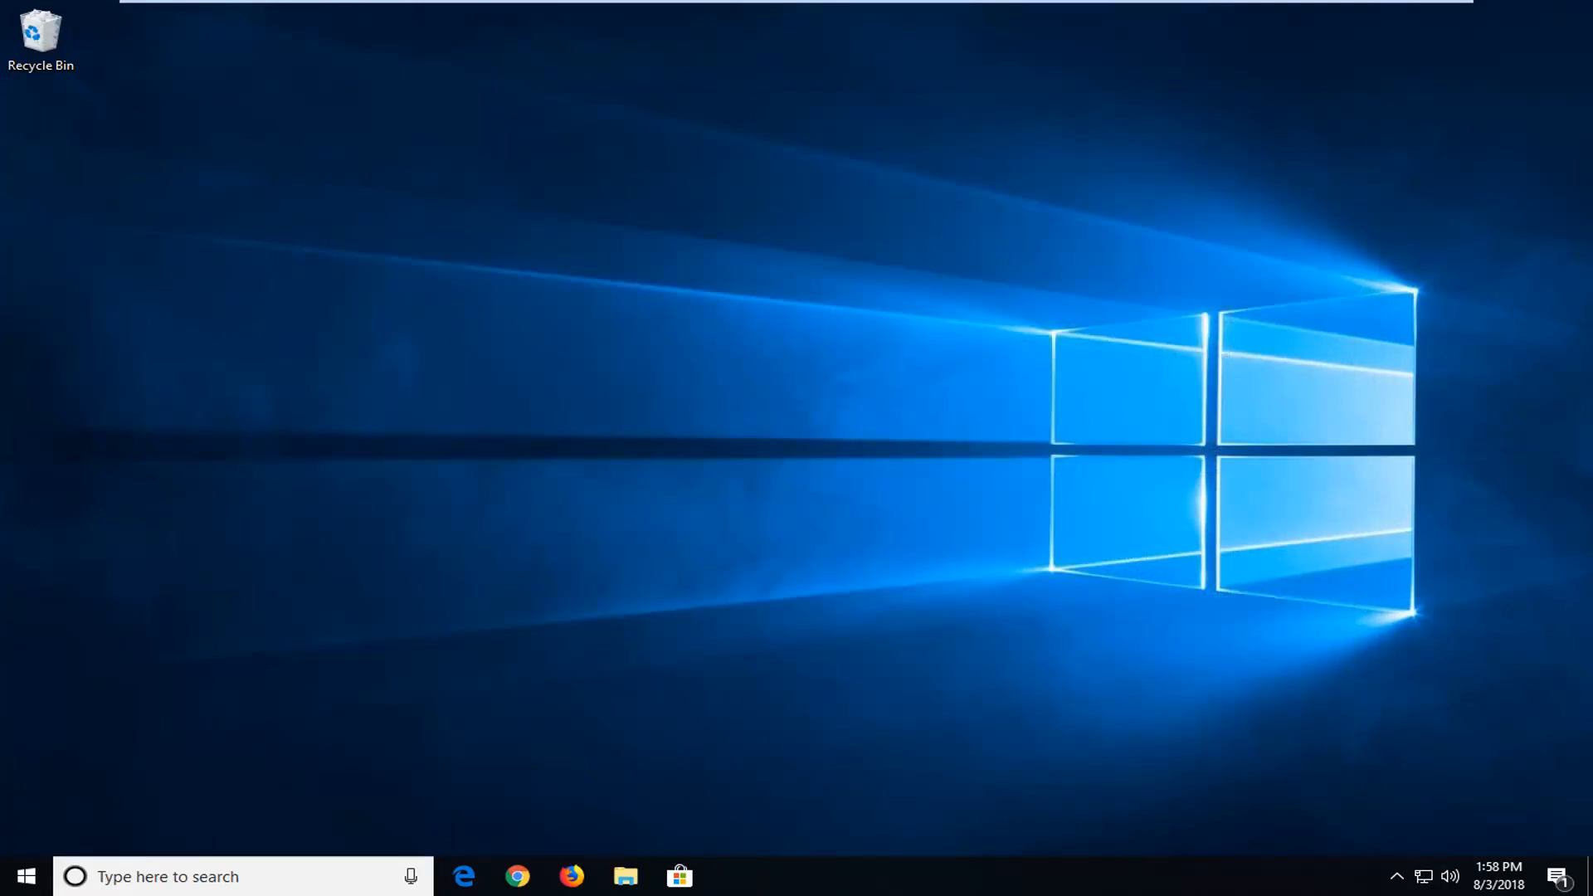